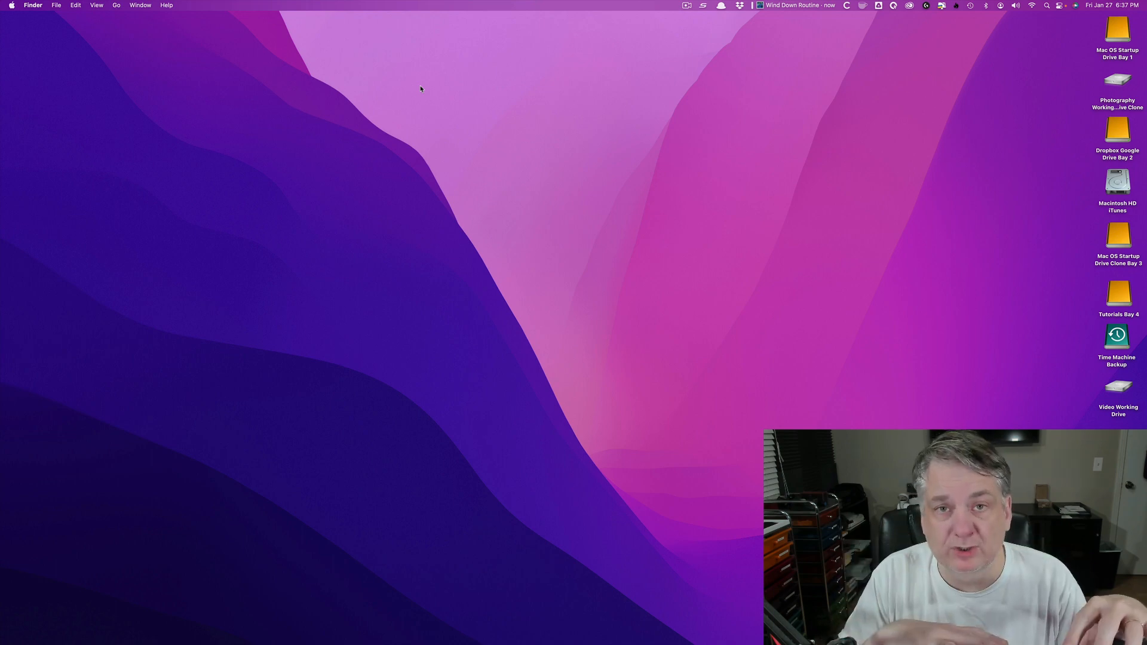
mouse_move(507, 102)
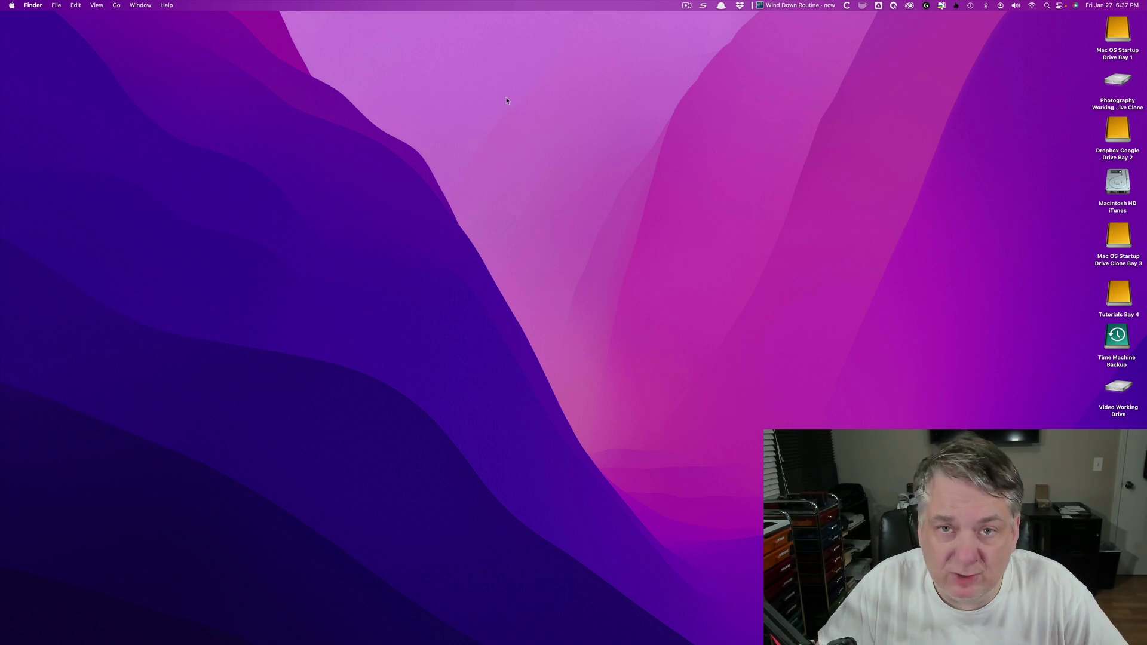
mouse_move(537, 113)
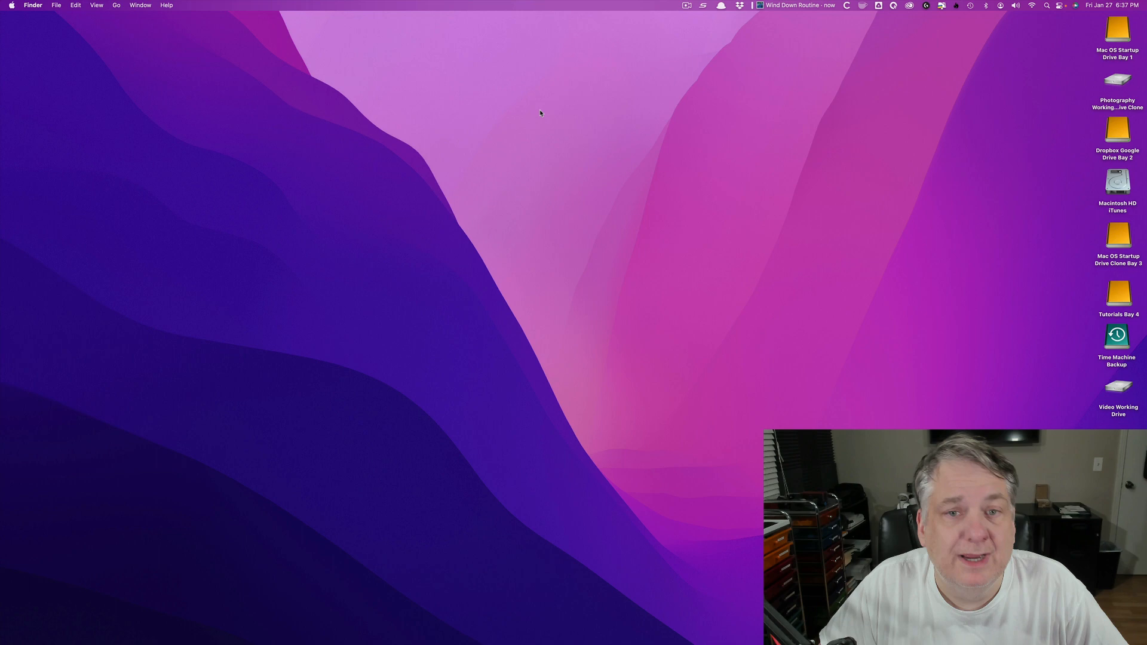
mouse_move(434, 64)
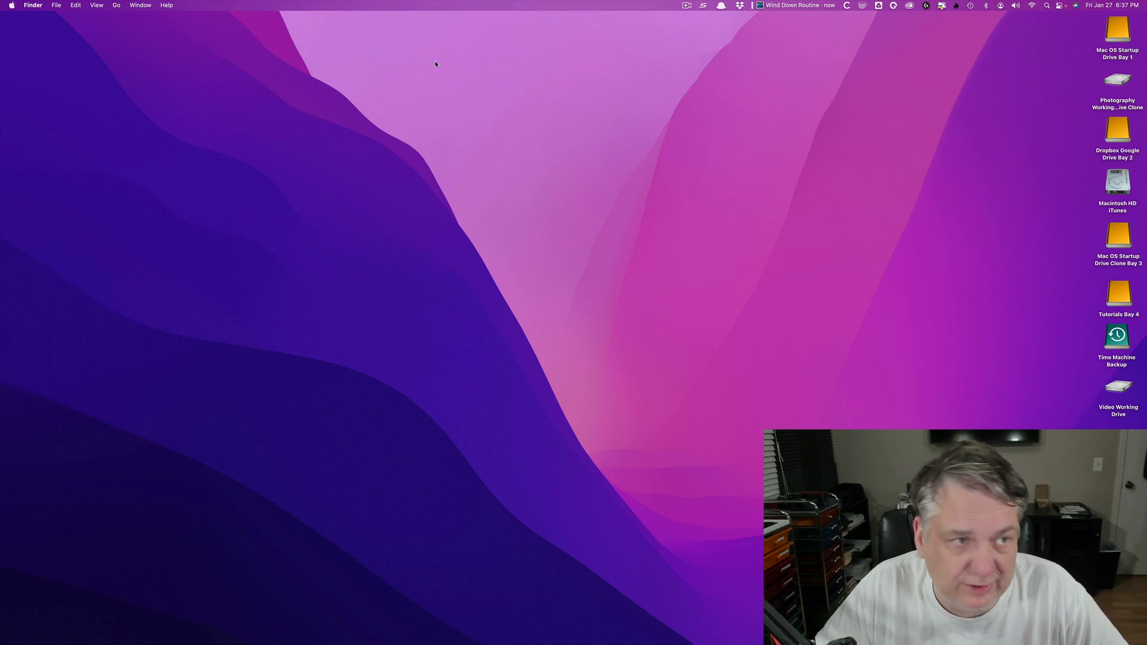
Launch System Preferences from the Apple menu.
click(15, 5)
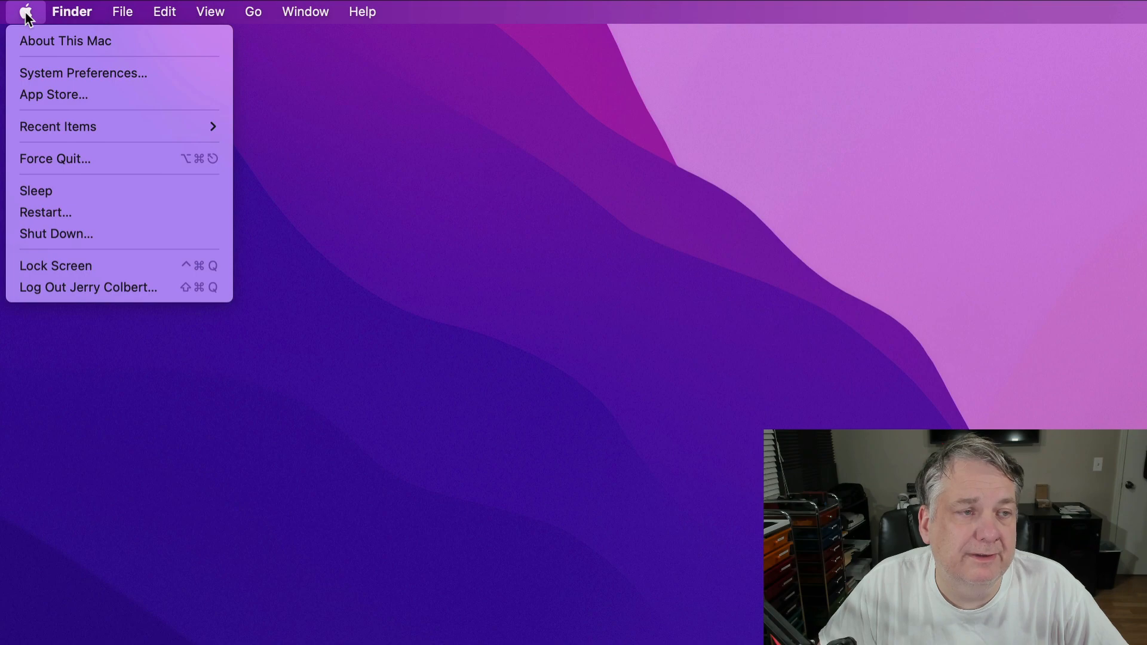
mouse_move(92, 80)
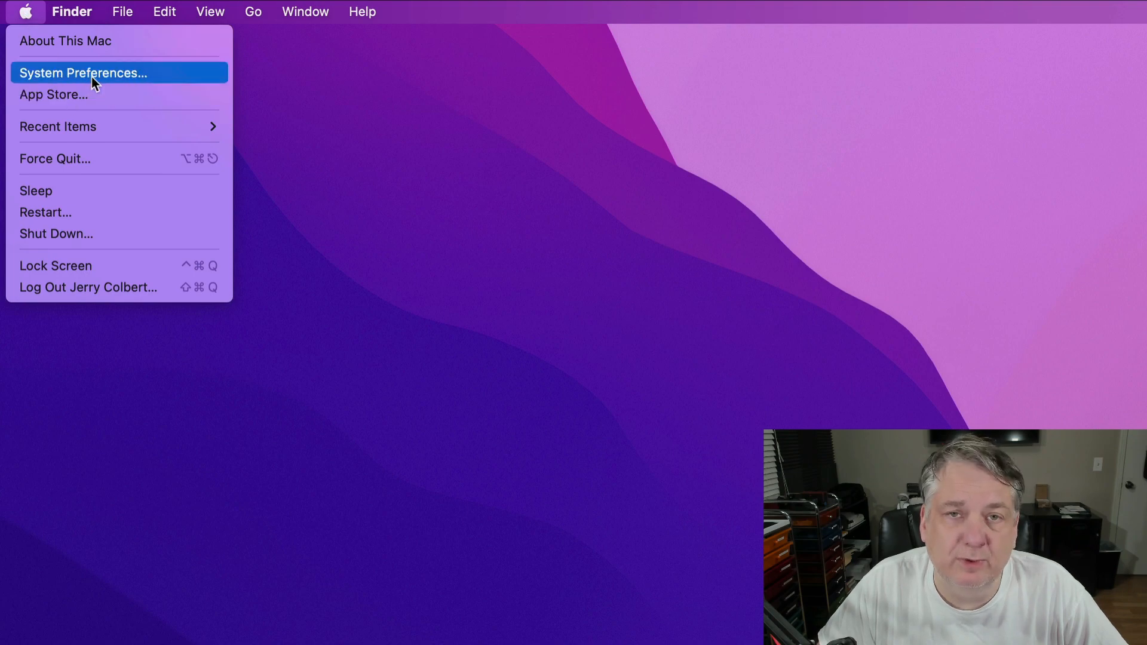
click(83, 73)
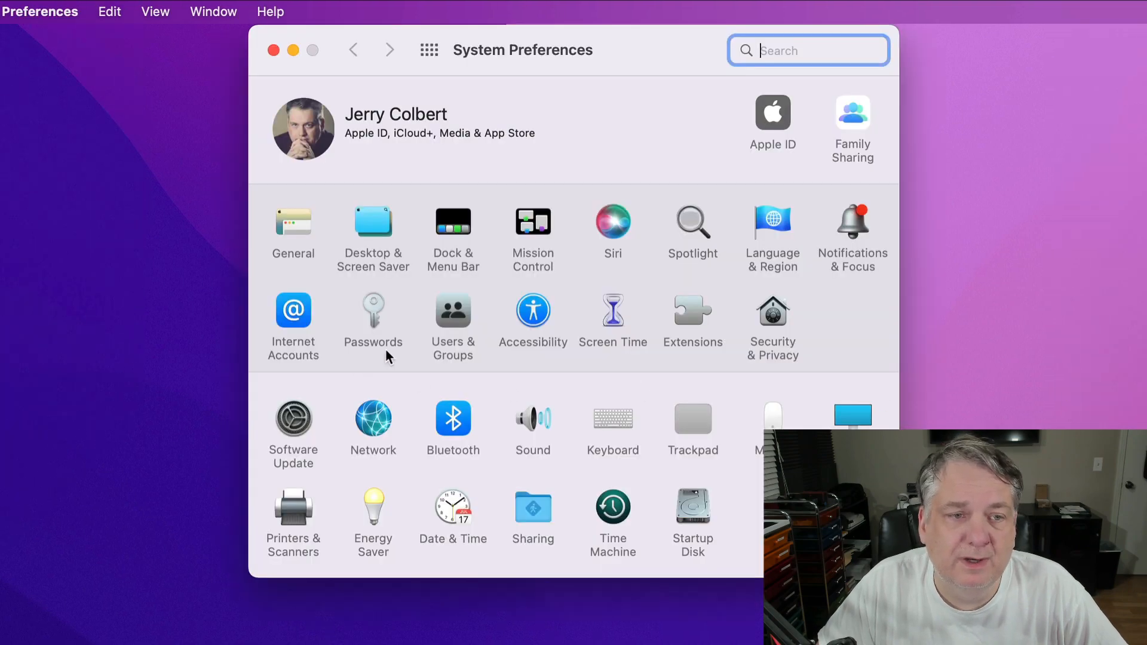
Open Users & Groups Login Options and unlock them with the account password.
click(453, 311)
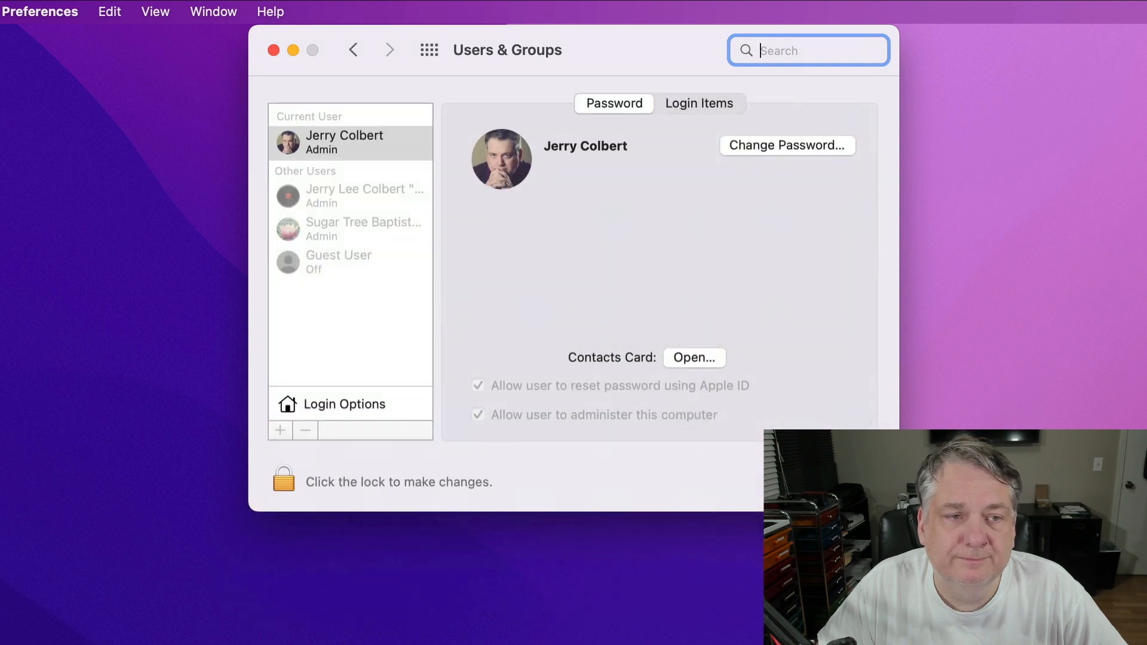
click(344, 404)
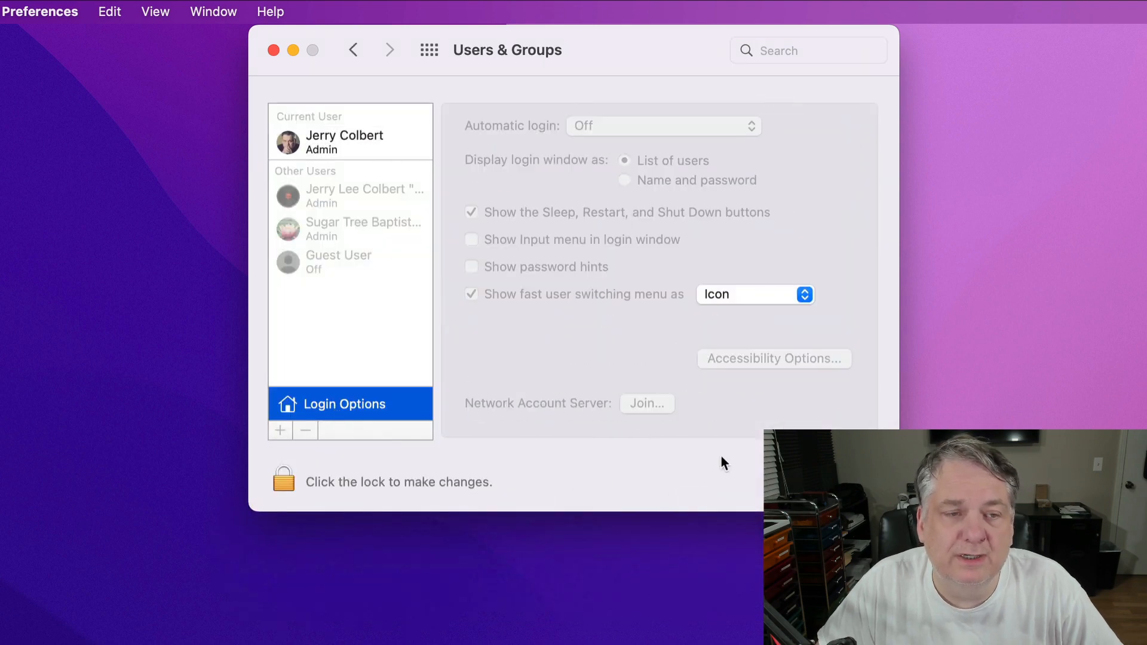
mouse_move(287, 489)
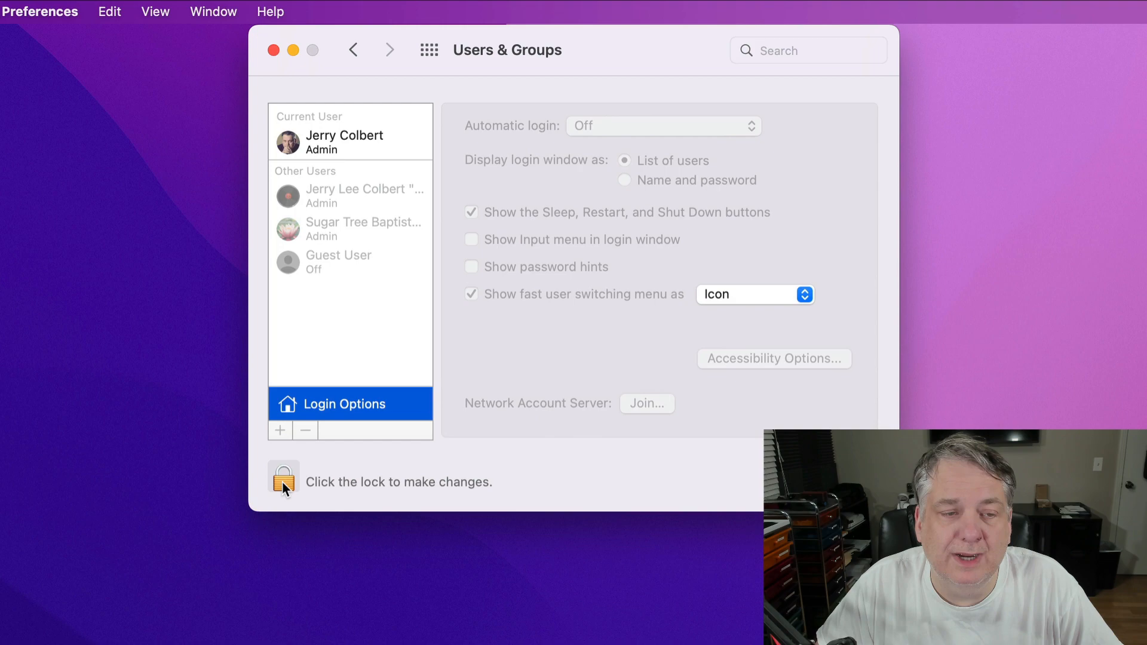
click(284, 482)
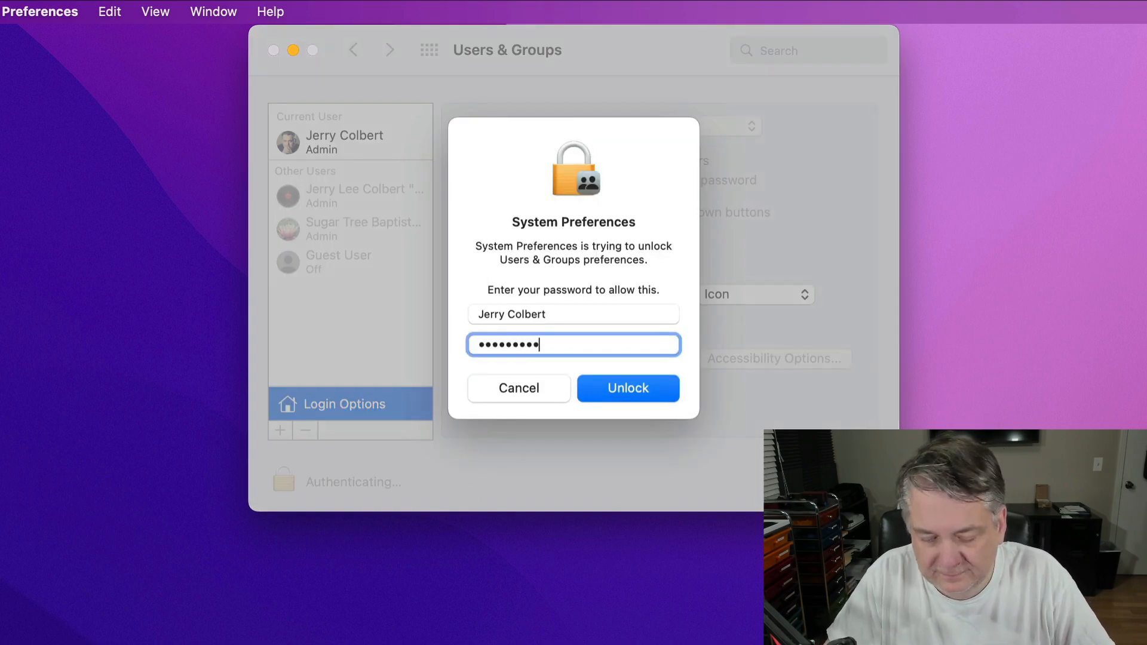
click(628, 388)
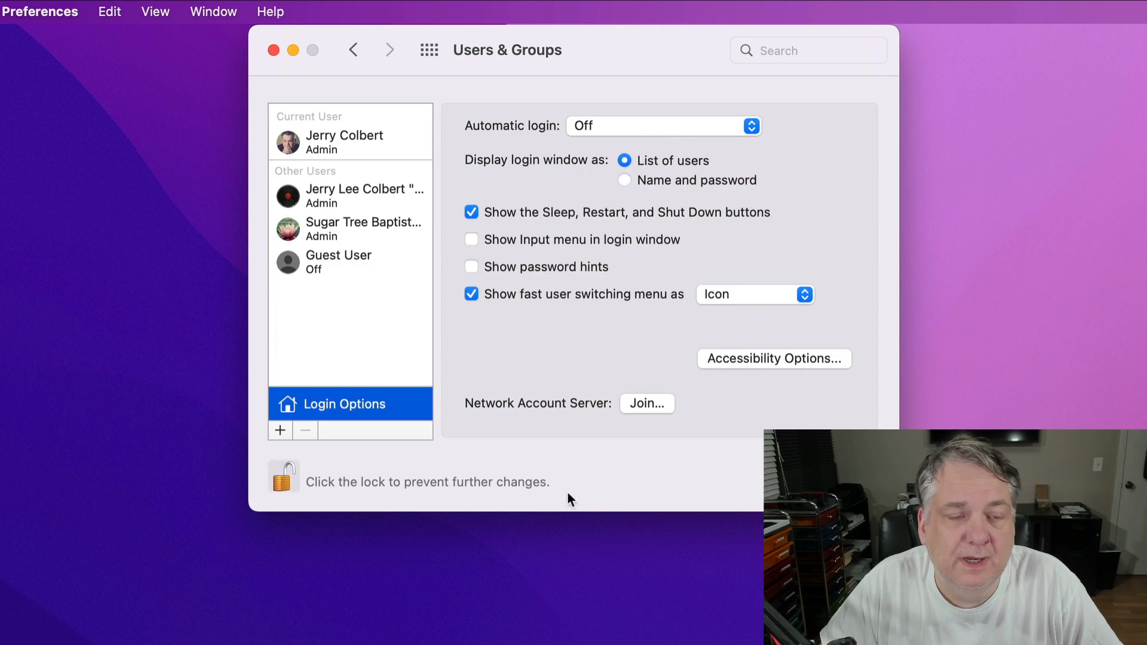
Open the login window's Accessibility Options to enable Accessibility Keyboard.
click(775, 359)
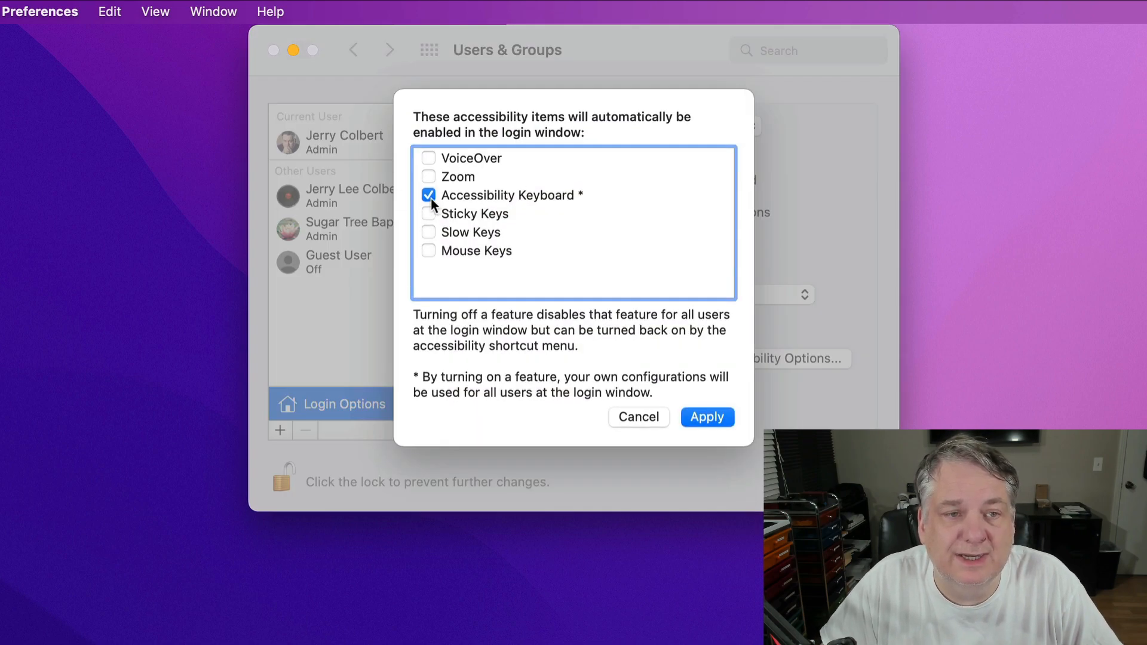
mouse_move(533, 208)
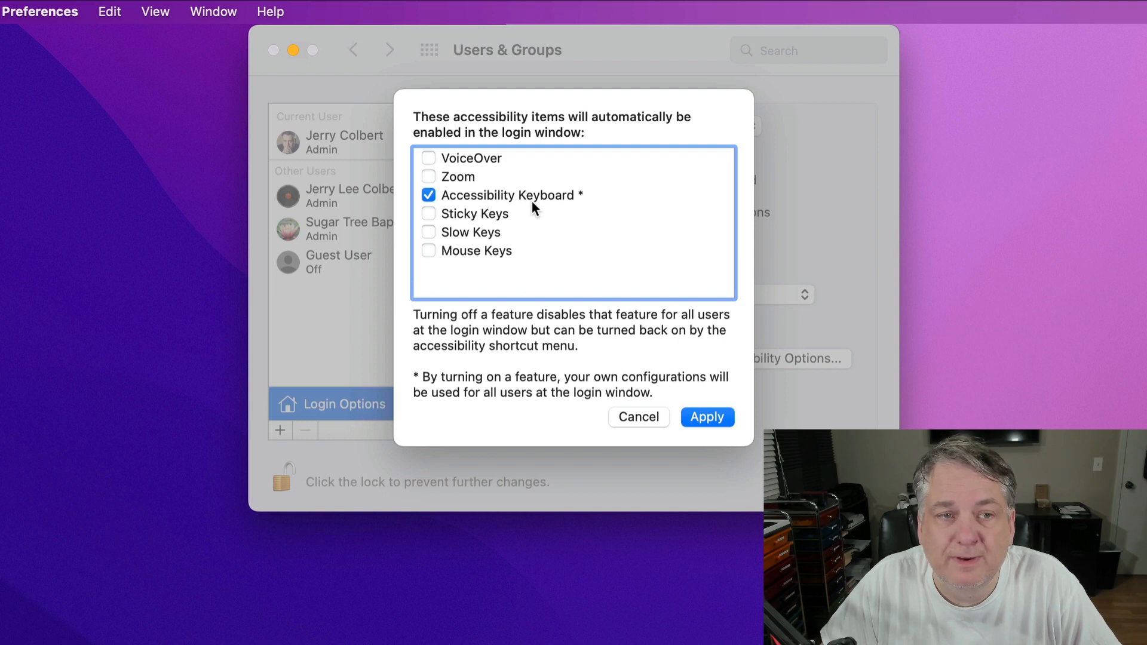
mouse_move(564, 481)
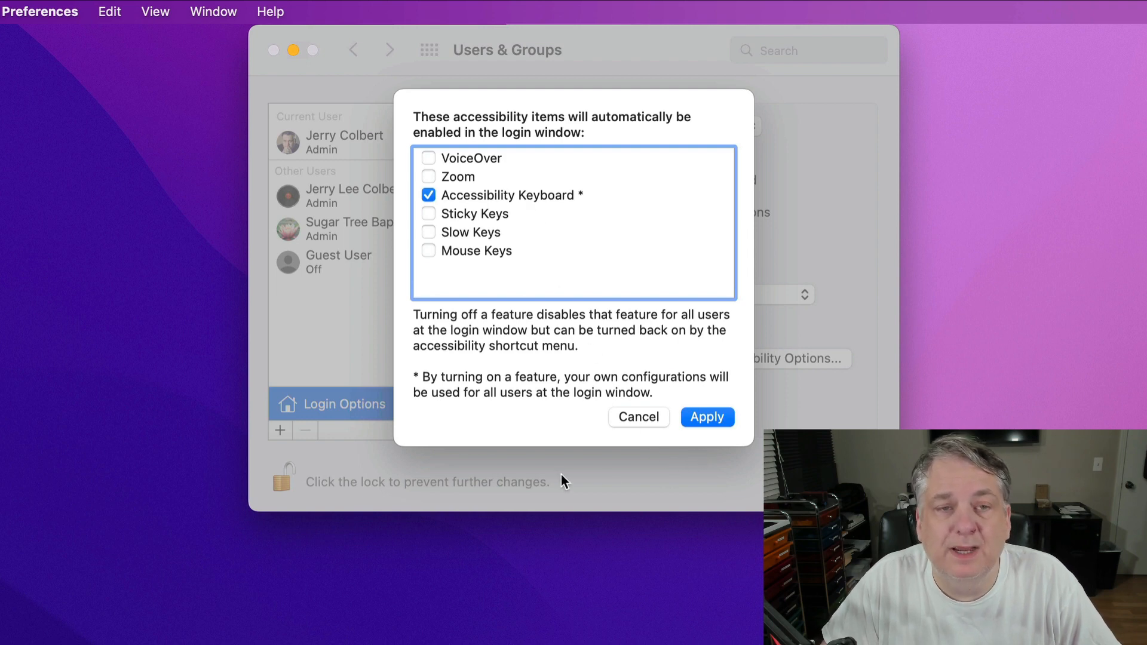